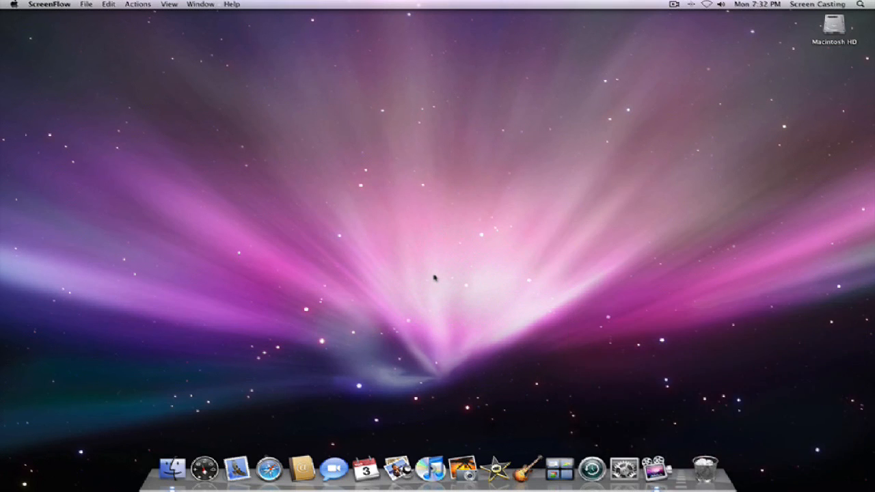
{"action": "mouse_move", "coordinate": [312, 175]}
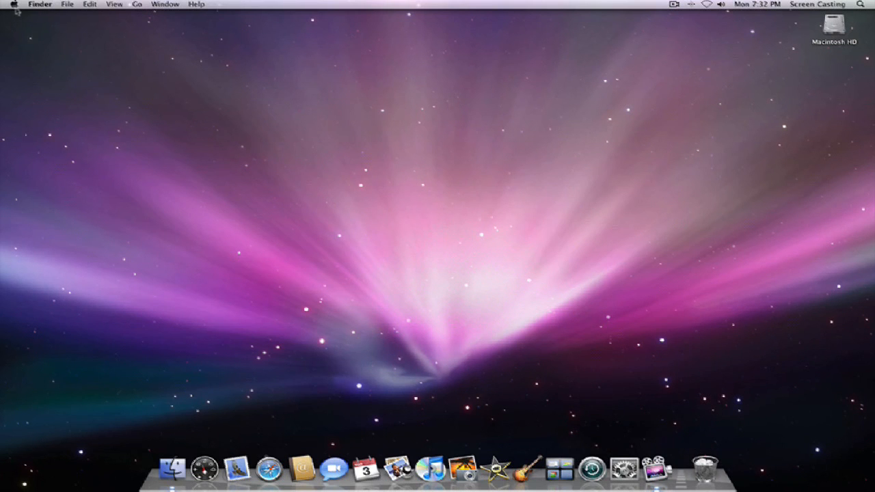
Step: Reveal the Apple menu with its Sleep, Restart and Shut Down commands
{"action": "left_click", "coordinate": [13, 6]}
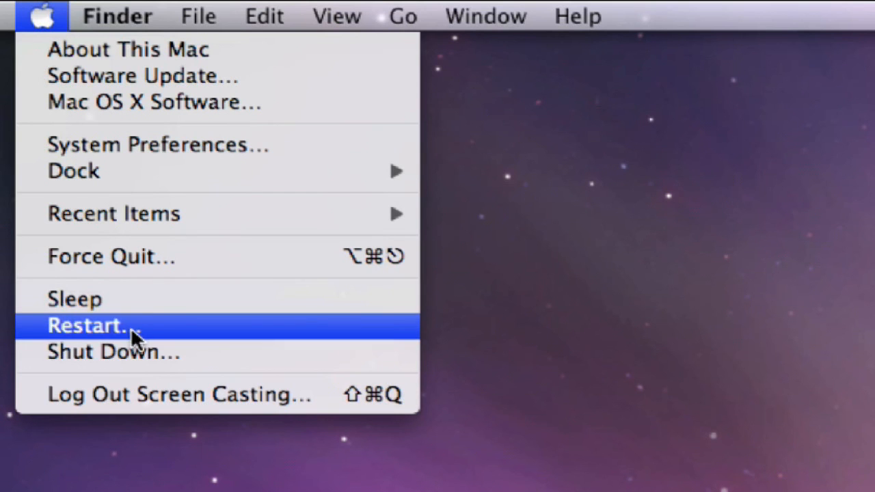
{"action": "mouse_move", "coordinate": [134, 353]}
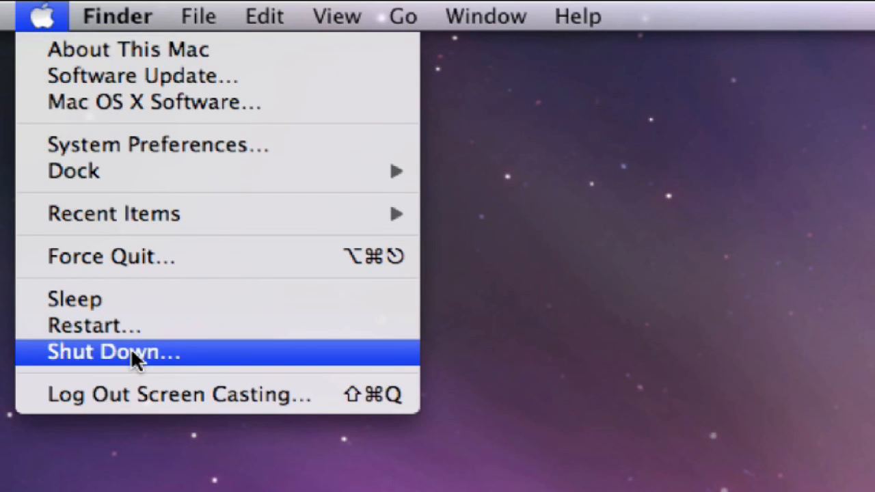
Step: Choose Shut Down so the 'Are you sure you want to shut down' confirmation appears
{"action": "left_click", "coordinate": [112, 351]}
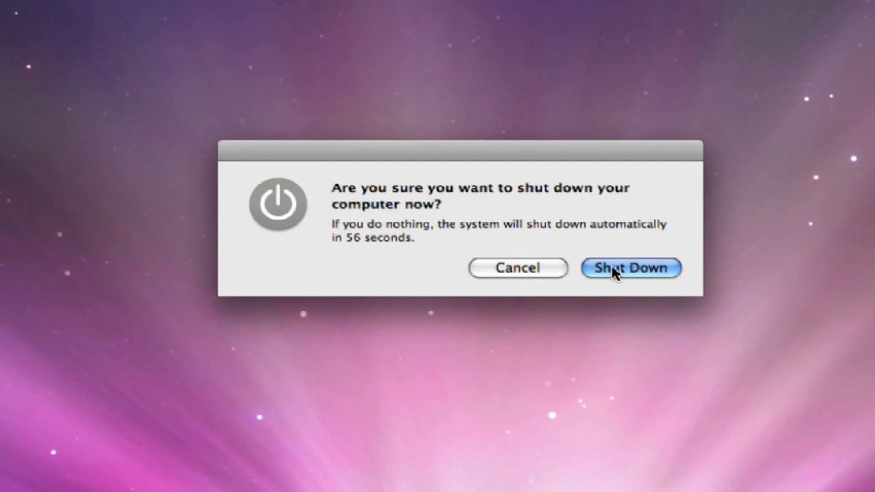
{"action": "mouse_move", "coordinate": [487, 271]}
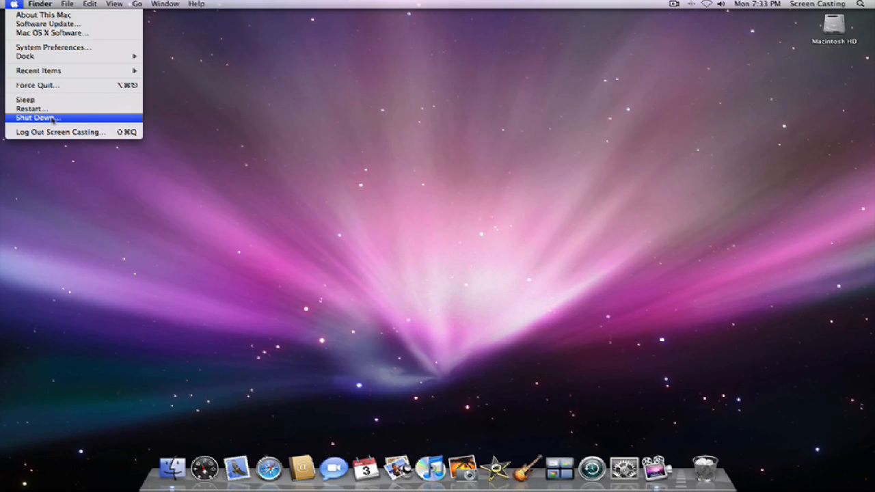
{"action": "mouse_move", "coordinate": [31, 109]}
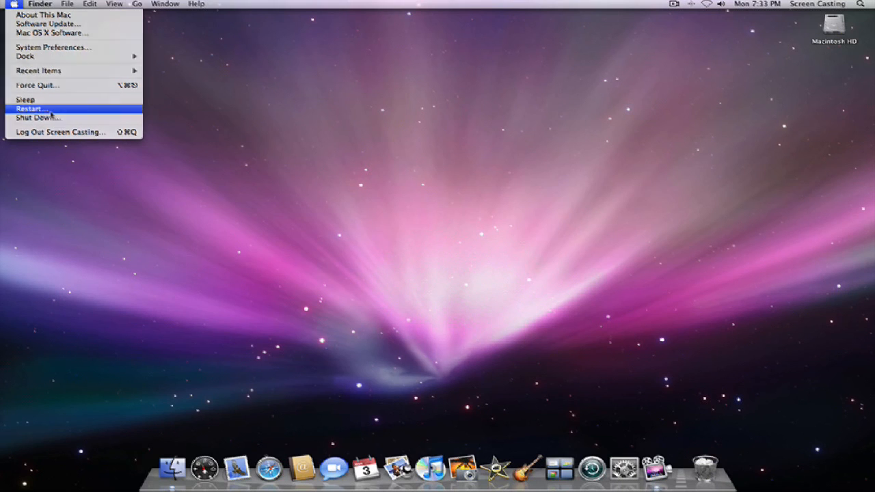
Step: Request a Restart, cancel its confirmation, then show the Apple menu's power options again
{"action": "left_click", "coordinate": [30, 108]}
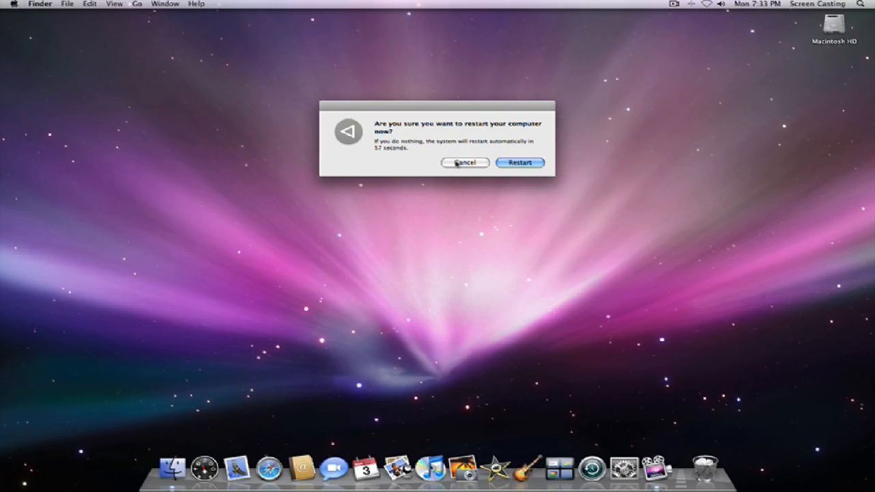
{"action": "left_click", "coordinate": [465, 163]}
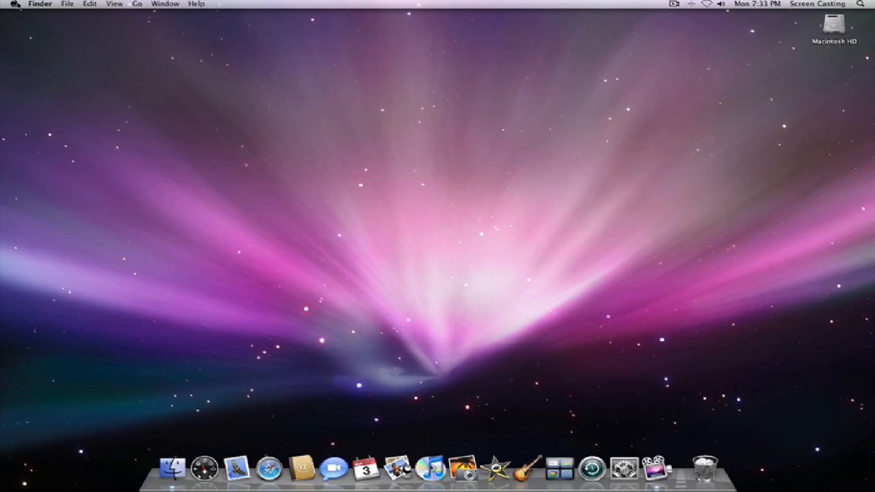
{"action": "left_click", "coordinate": [12, 4]}
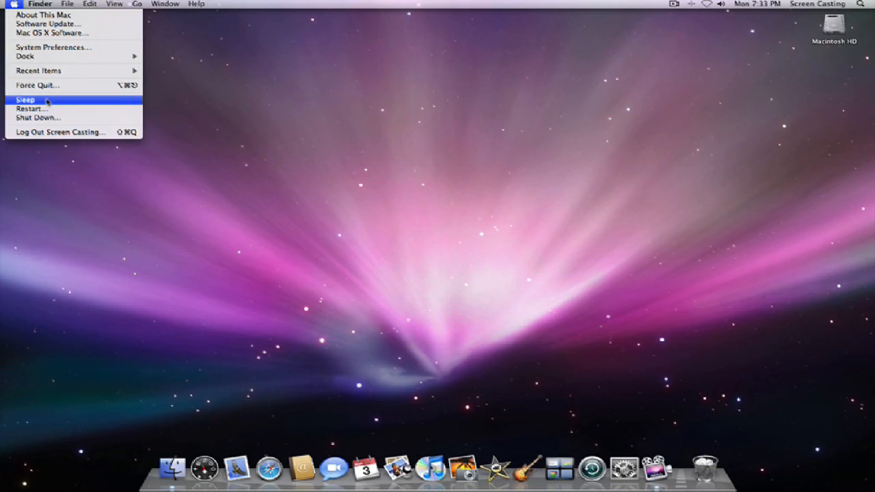